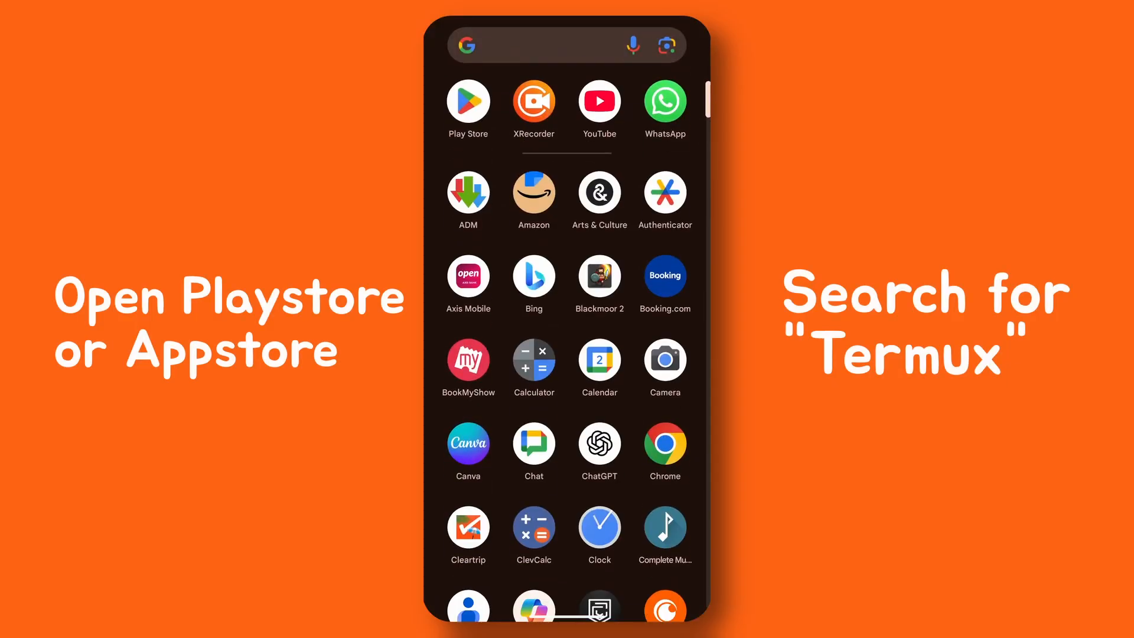
Search the Play Store for "term", install Termux from the suggestion and launch it.
{"action": "left_click", "coordinate": [468, 104]}
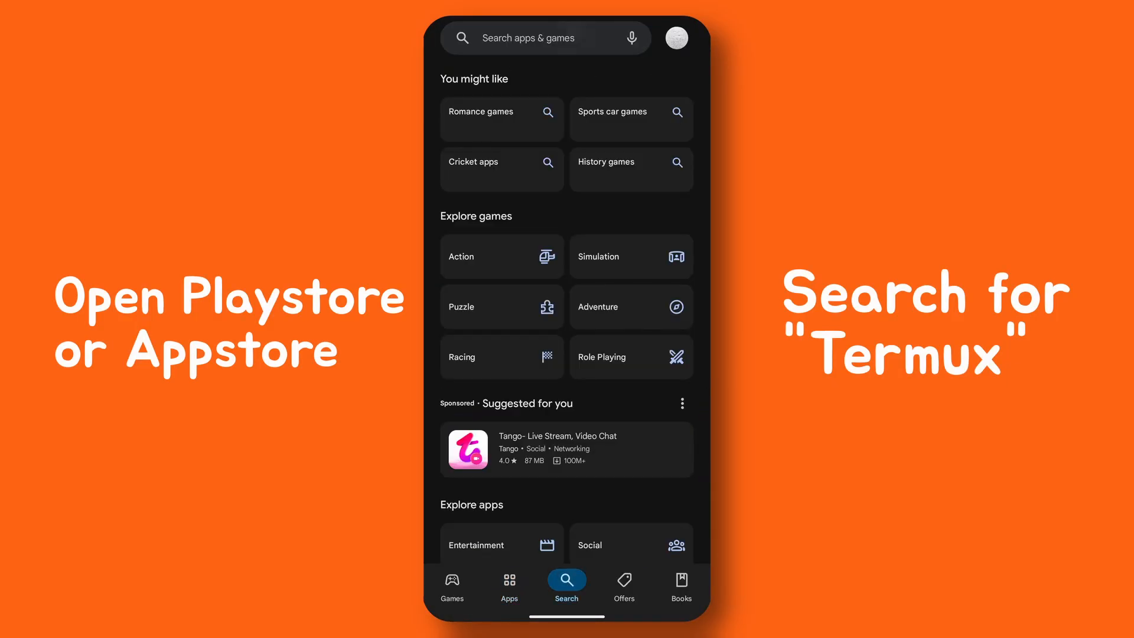
{"action": "type", "text": "term"}
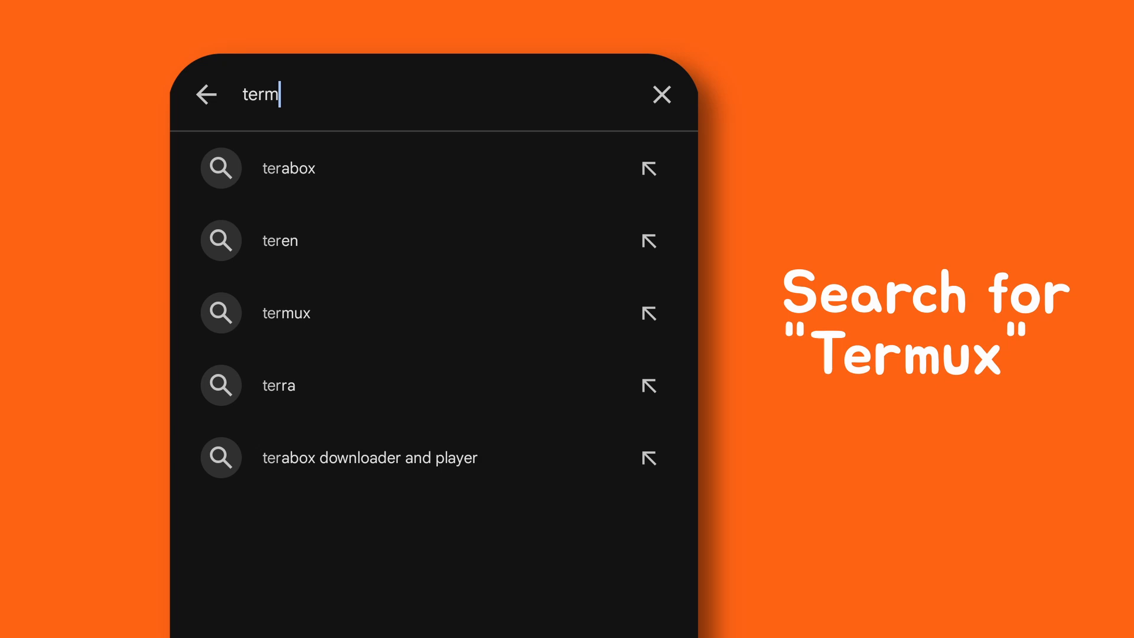
{"action": "left_click", "coordinate": [286, 311]}
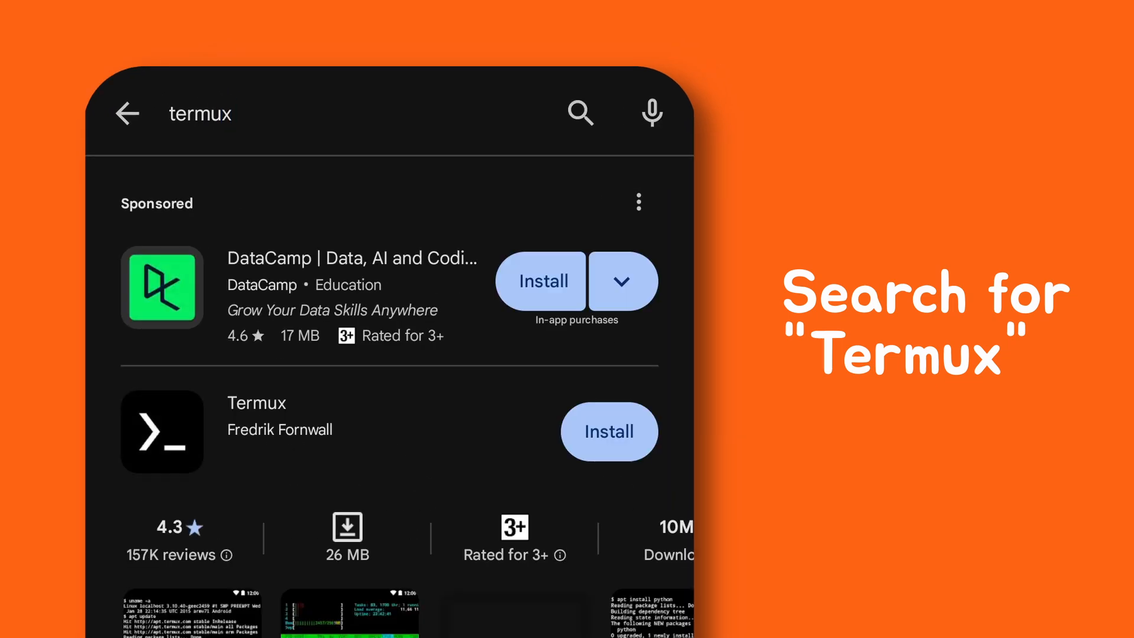
{"action": "left_click", "coordinate": [608, 431]}
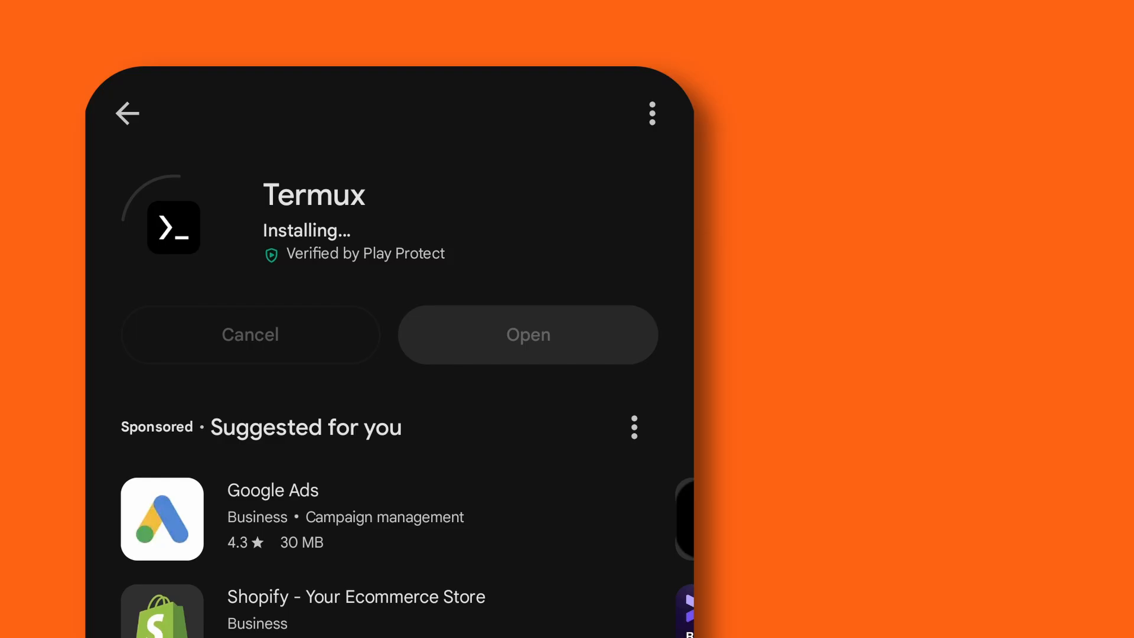
{"action": "left_click", "coordinate": [527, 334]}
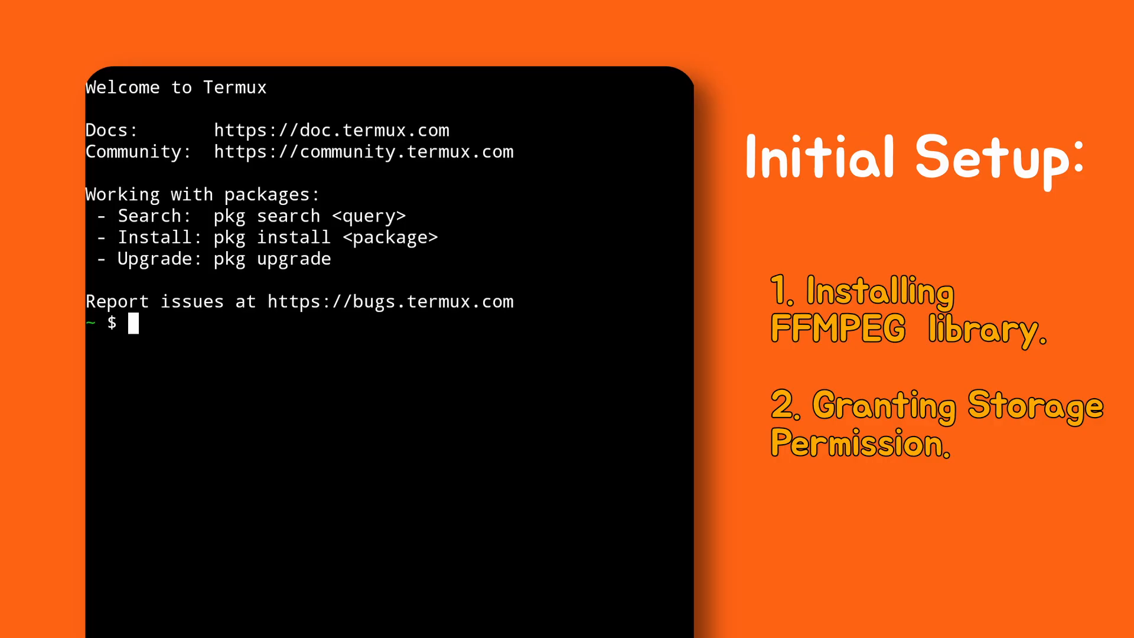
Run "pkg update && pkg install ffmpeg" to refresh packages and install ffmpeg.
{"action": "type", "text": "p"}
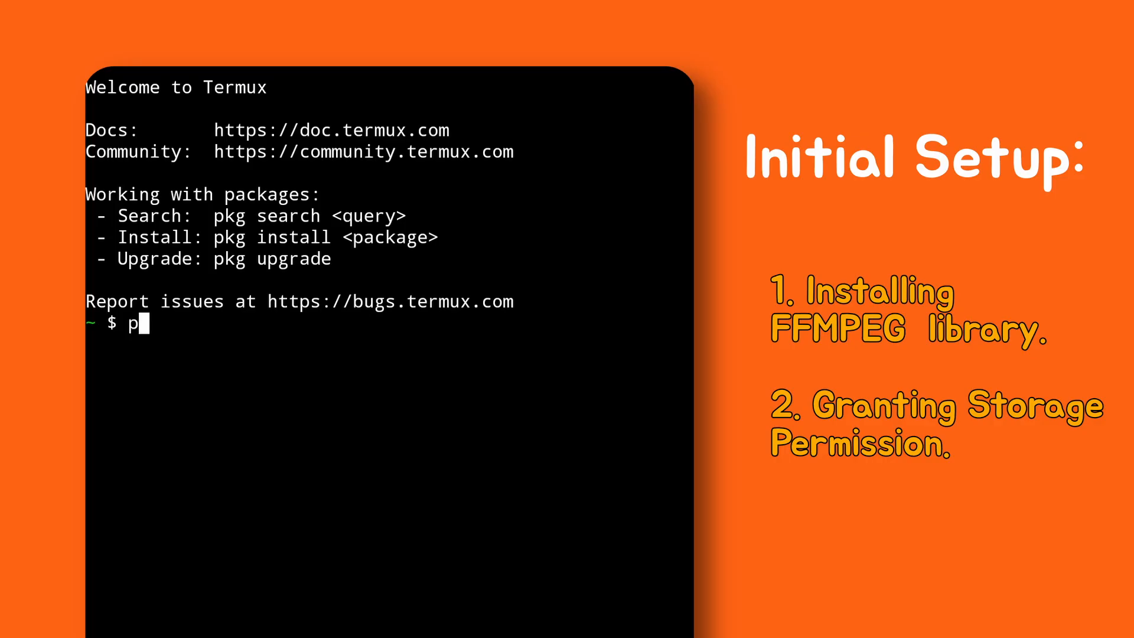
{"action": "type", "text": "kg update"}
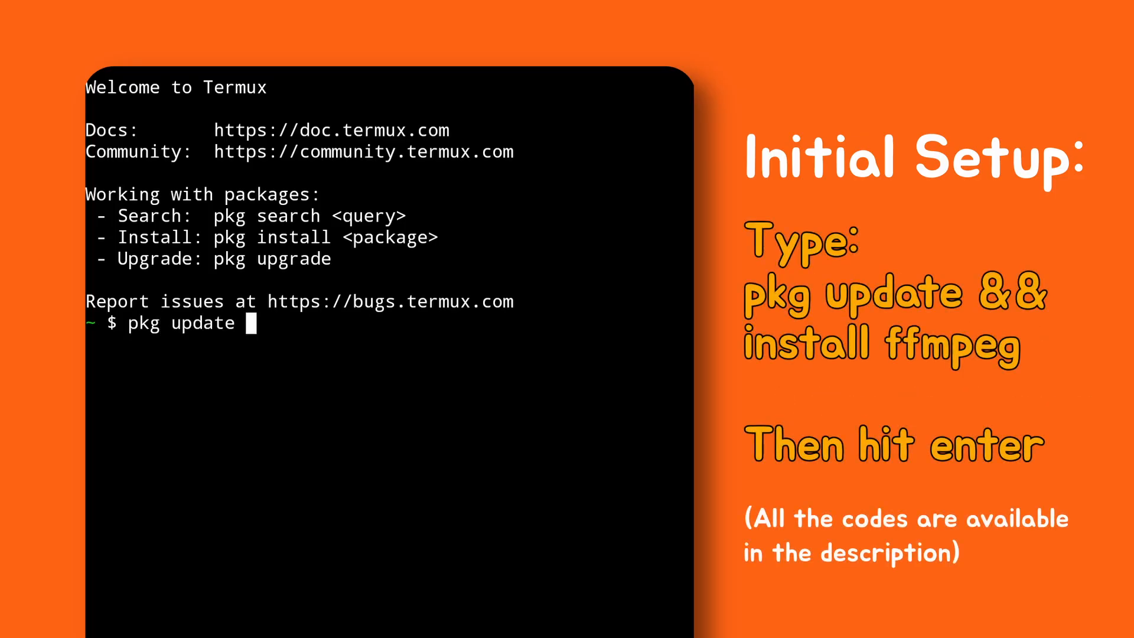
{"action": "type", "text": "&& pkg install f"}
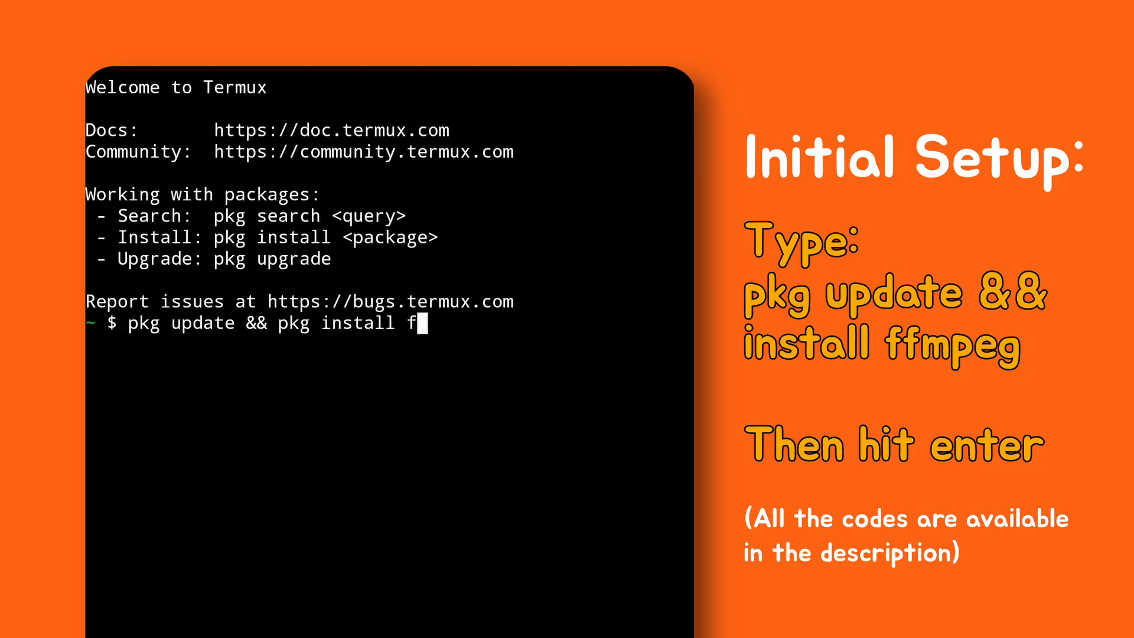
{"action": "key", "text": "Return"}
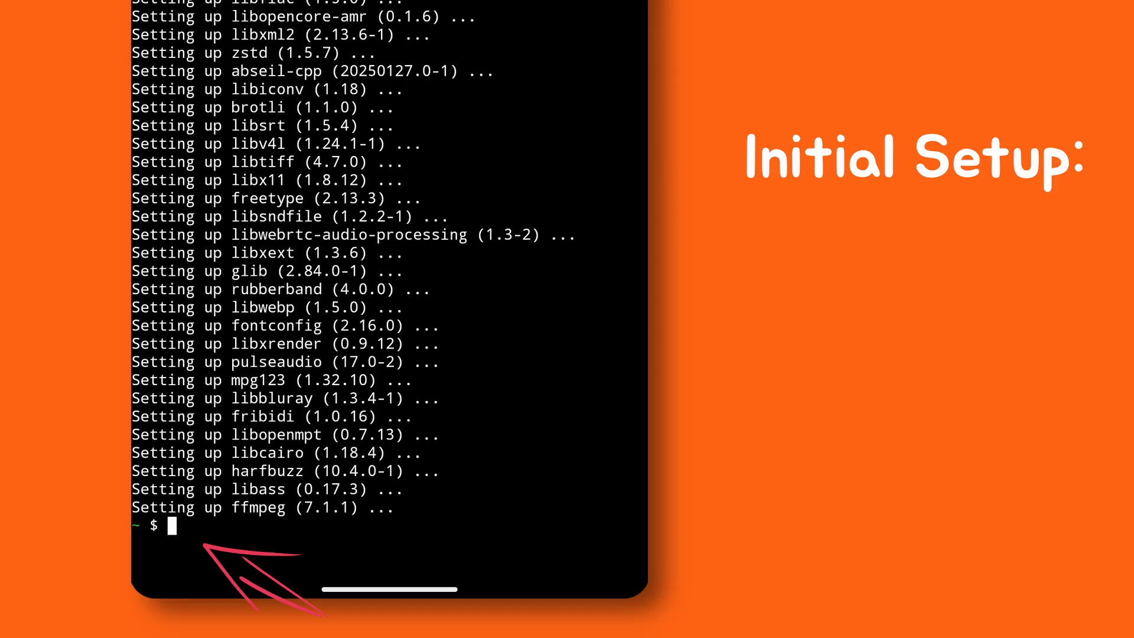
Run termux-setup-storage and allow Termux access to manage all files.
{"action": "left_click", "coordinate": [171, 527]}
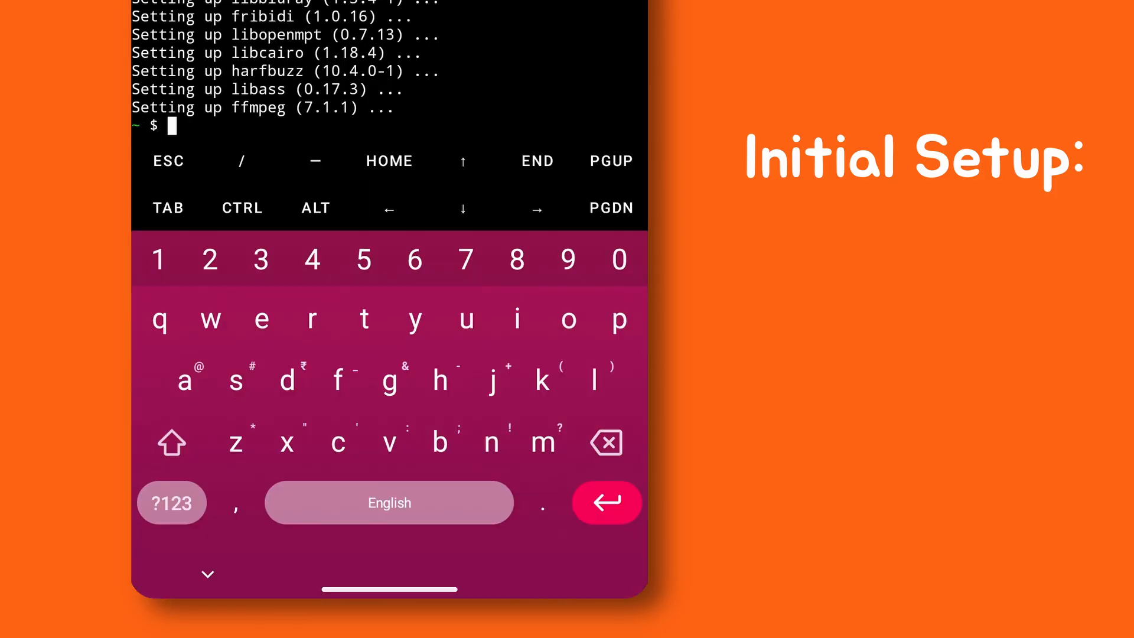
{"action": "type", "text": "termux-setup"}
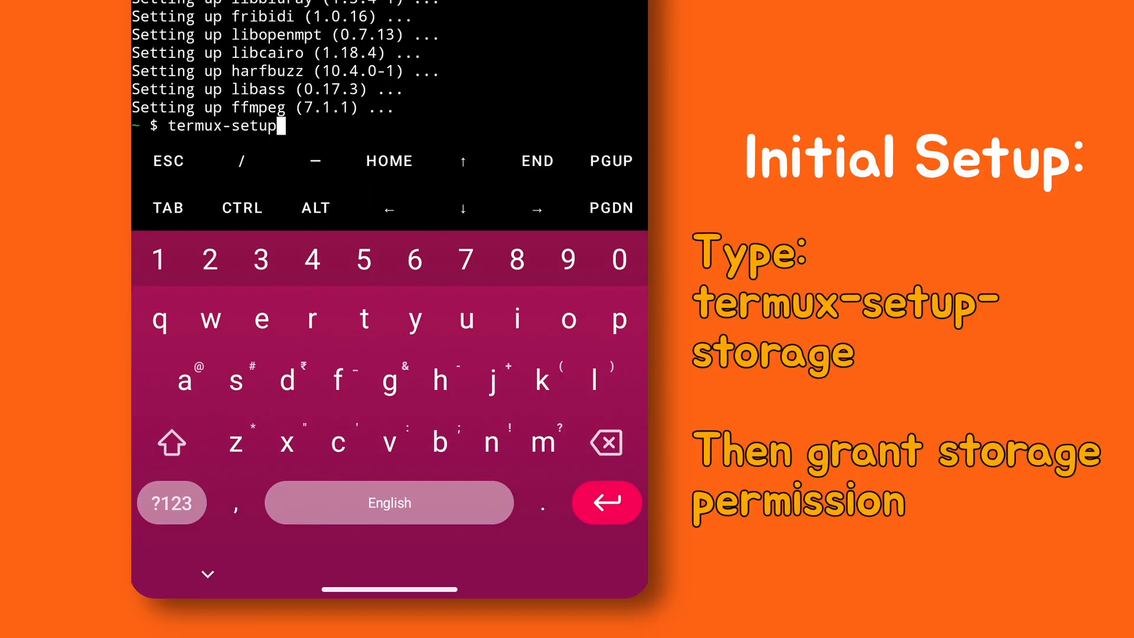
{"action": "type", "text": "-storage"}
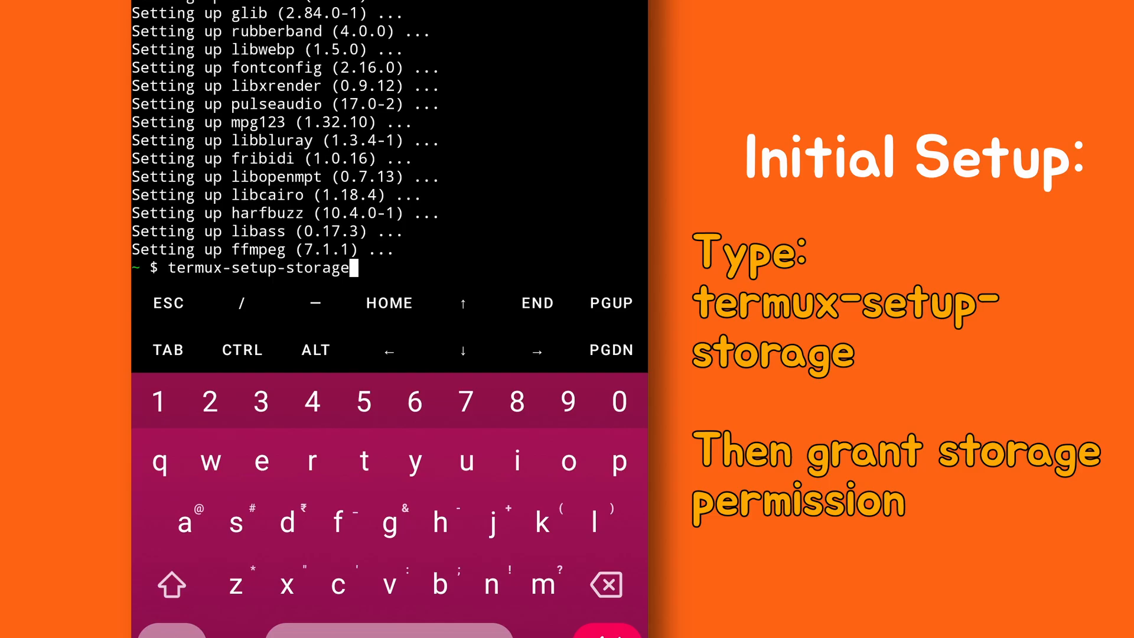
{"action": "key", "text": "Return"}
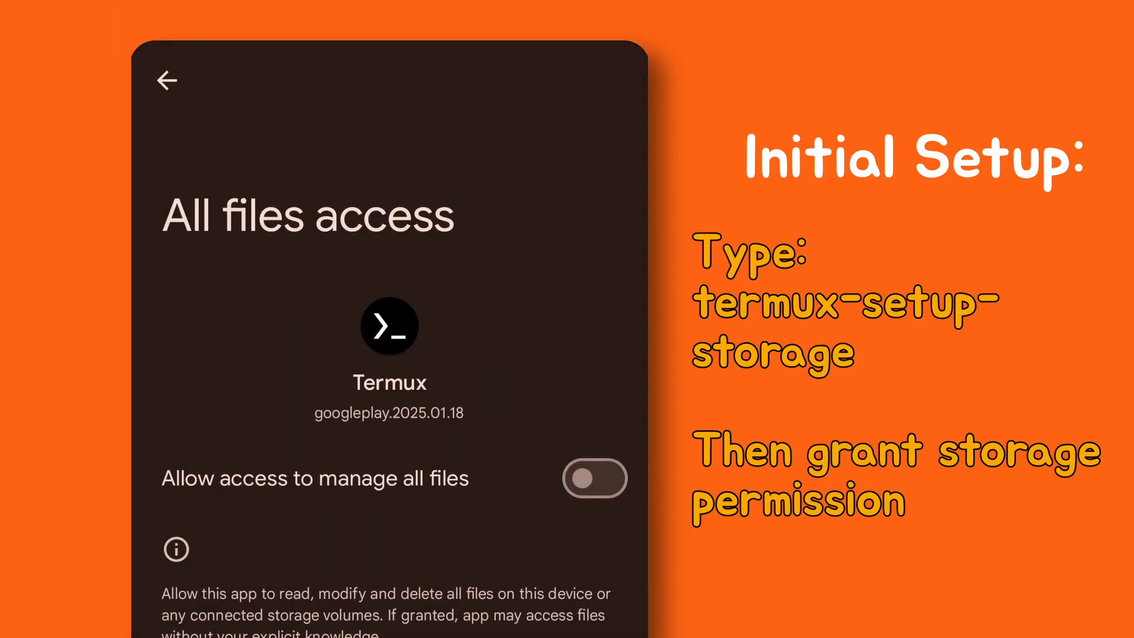
{"action": "left_click", "coordinate": [594, 478]}
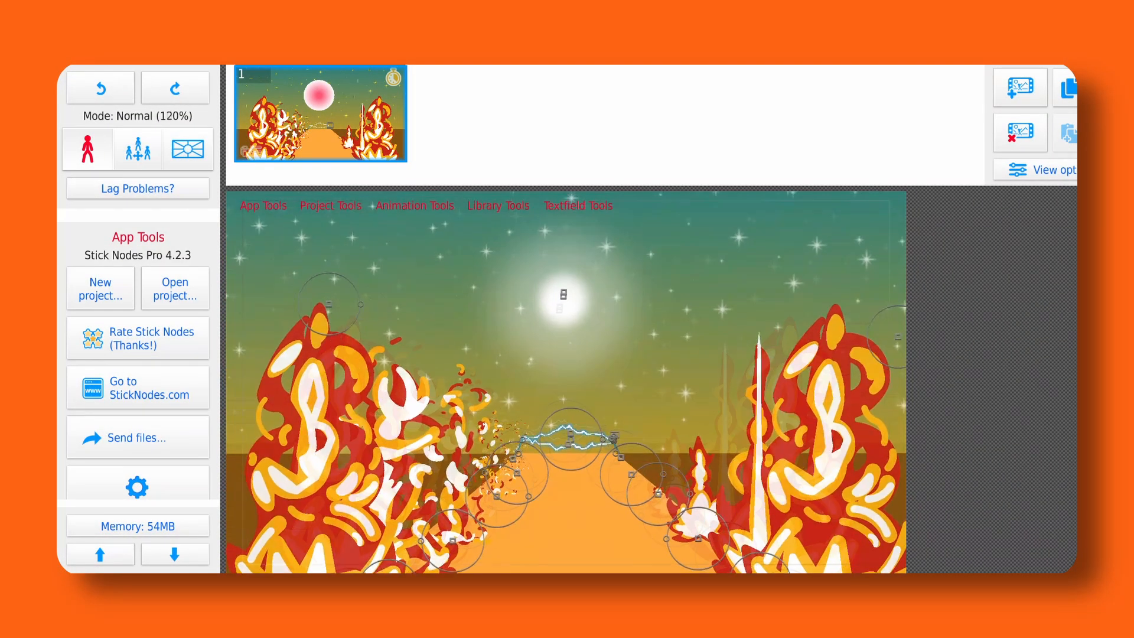
Export the Stick Nodes project as single PNG frame images.
{"action": "left_click", "coordinate": [137, 338]}
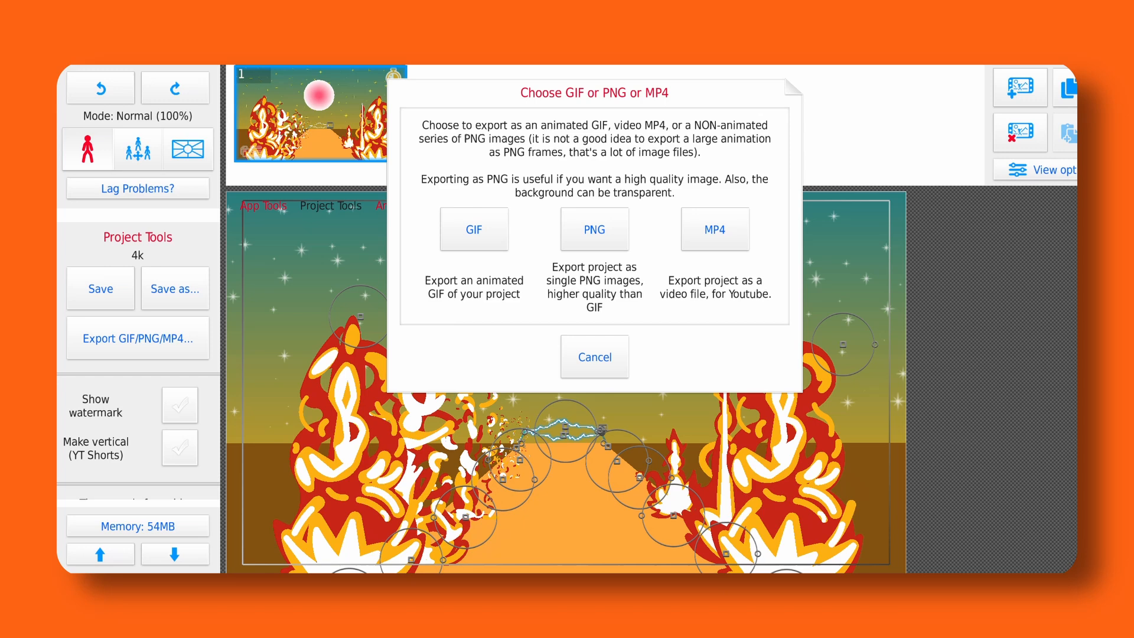
{"action": "left_click", "coordinate": [474, 228]}
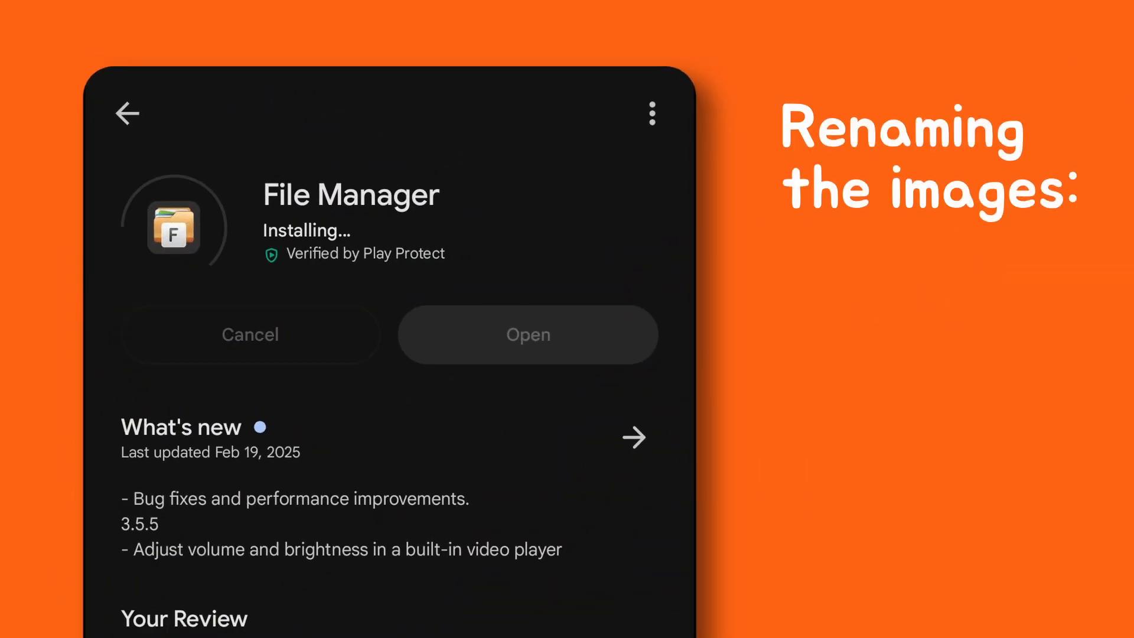
Launch the file manager and select all frame images in the folder.
{"action": "left_click", "coordinate": [526, 335]}
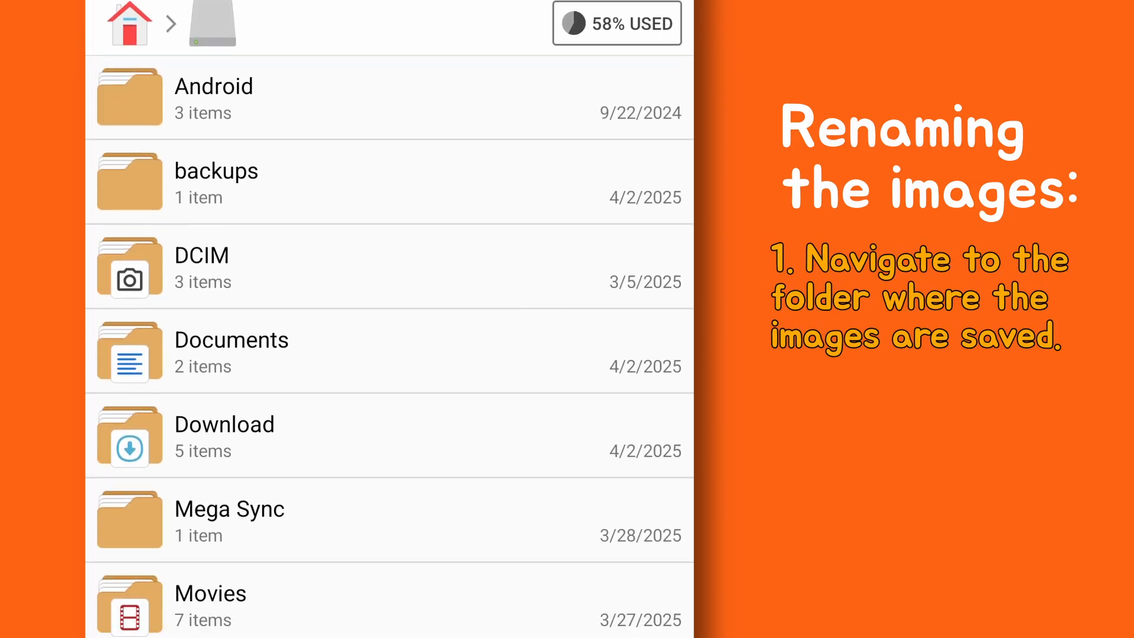
{"action": "scroll", "scroll_direction": "down", "scroll_amount": 3}
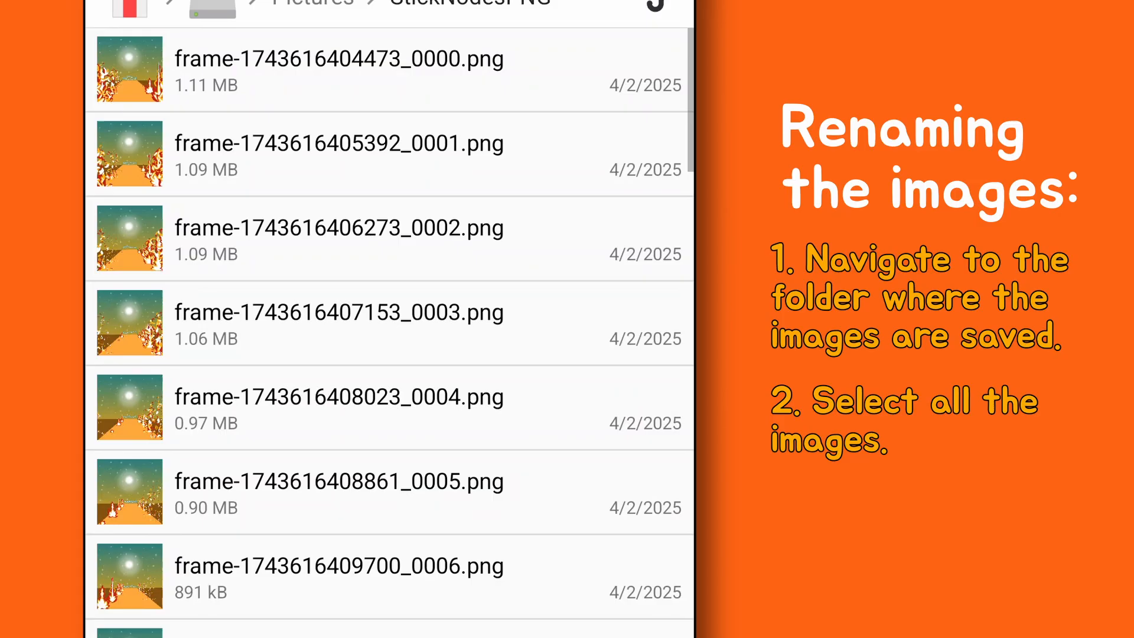
{"action": "left_click", "coordinate": [584, 88]}
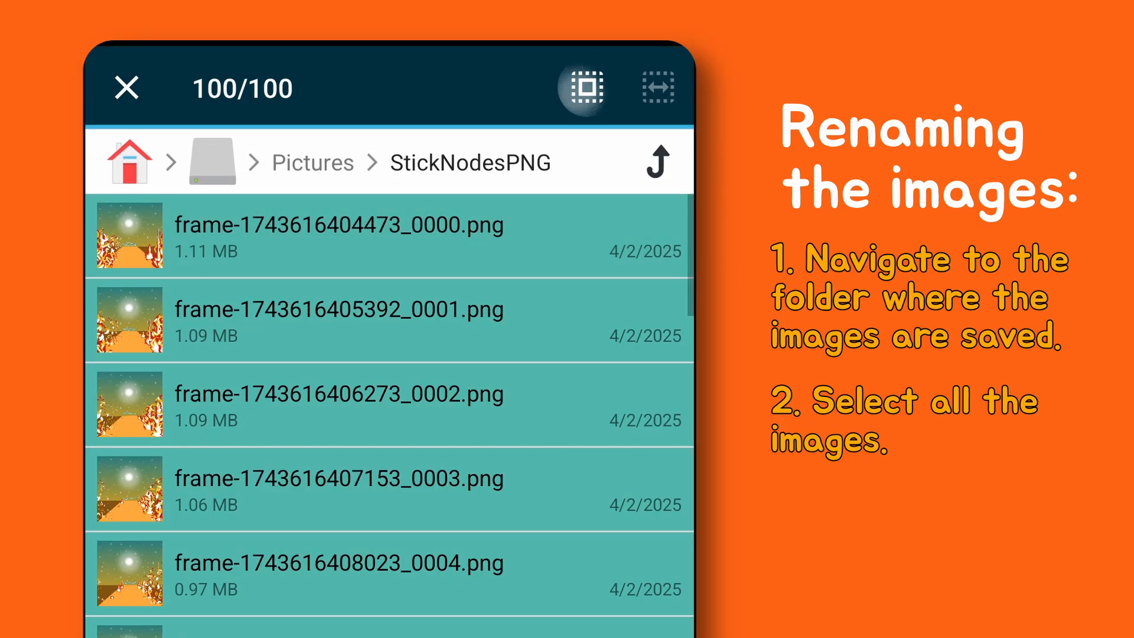
{"action": "scroll", "scroll_direction": "down", "scroll_amount": 3}
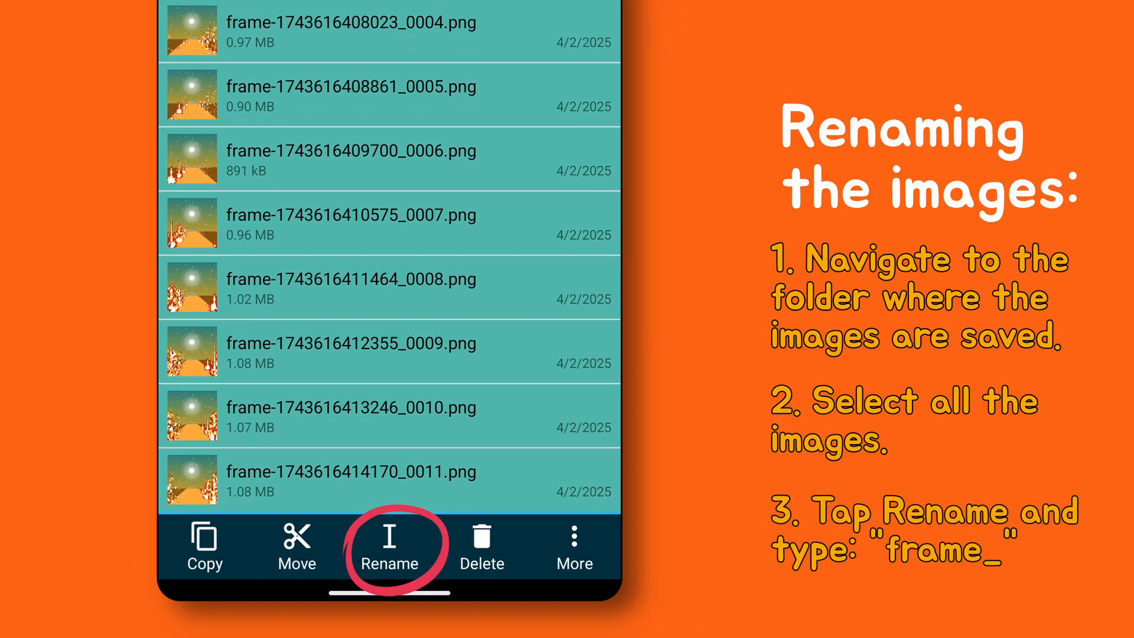
Batch-rename the selected images to frame_#### with four-digit numbering.
{"action": "left_click", "coordinate": [389, 546]}
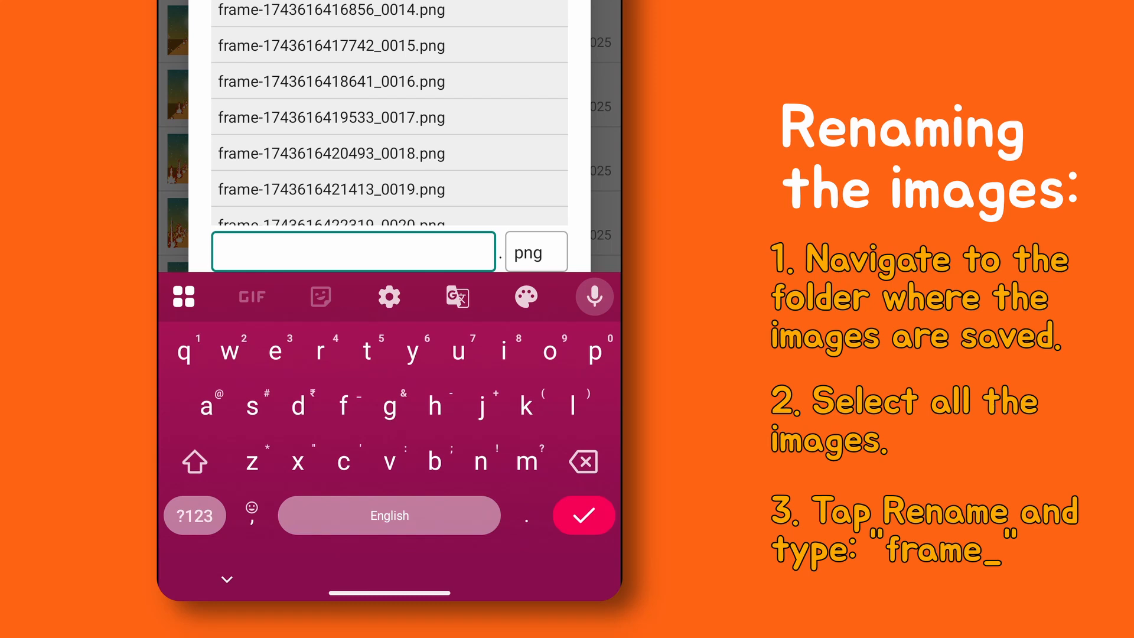
{"action": "type", "text": "frame_"}
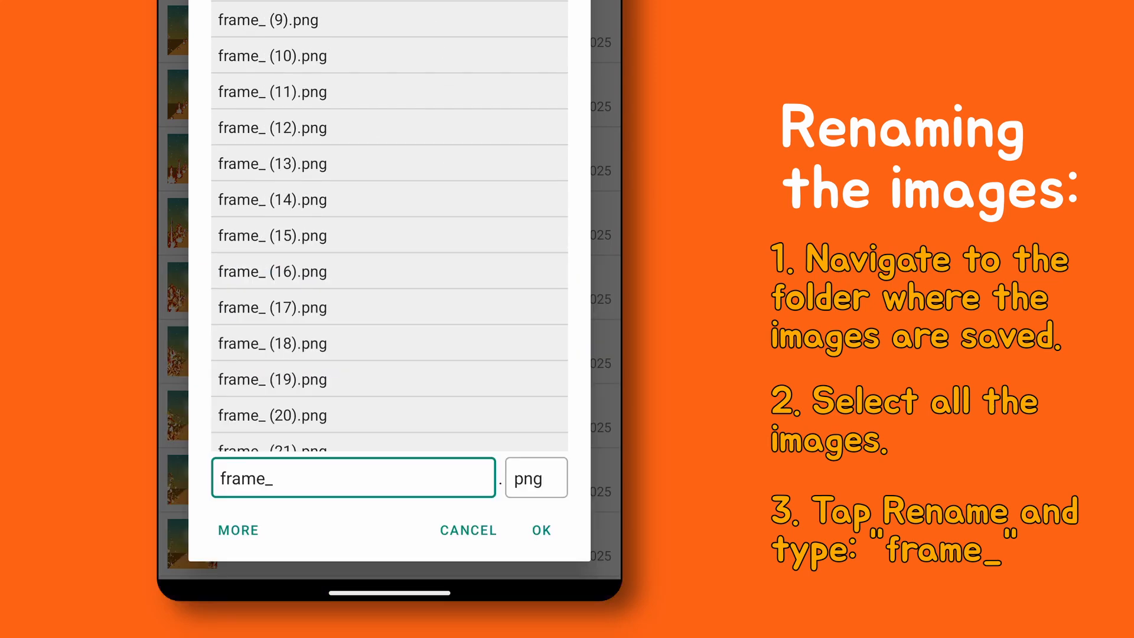
{"action": "left_click", "coordinate": [237, 529]}
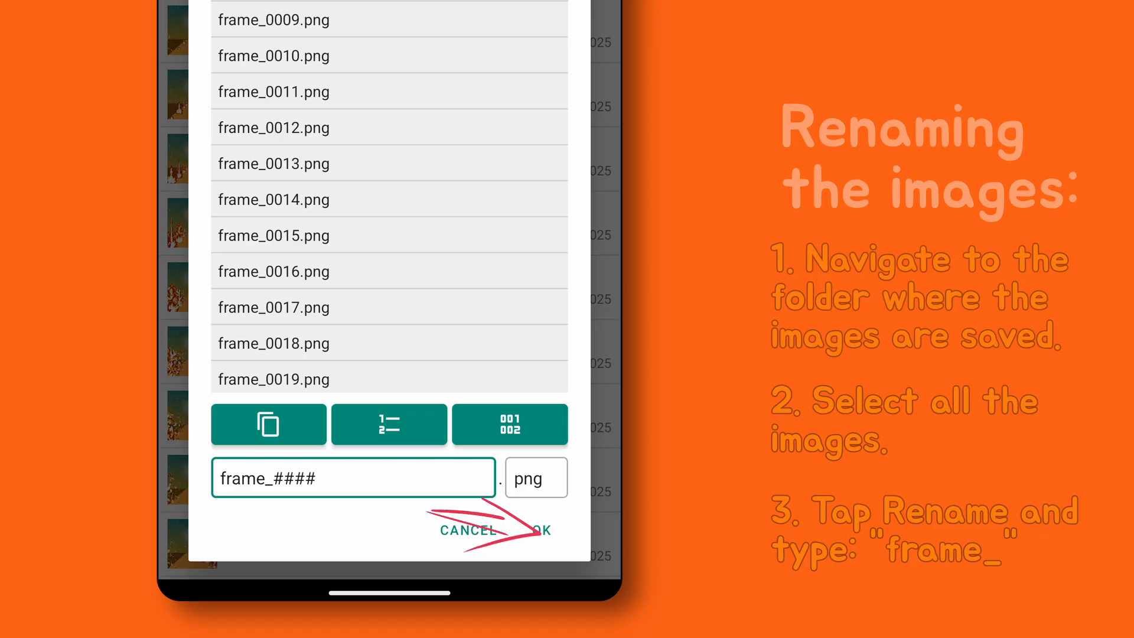
{"action": "left_click", "coordinate": [543, 530]}
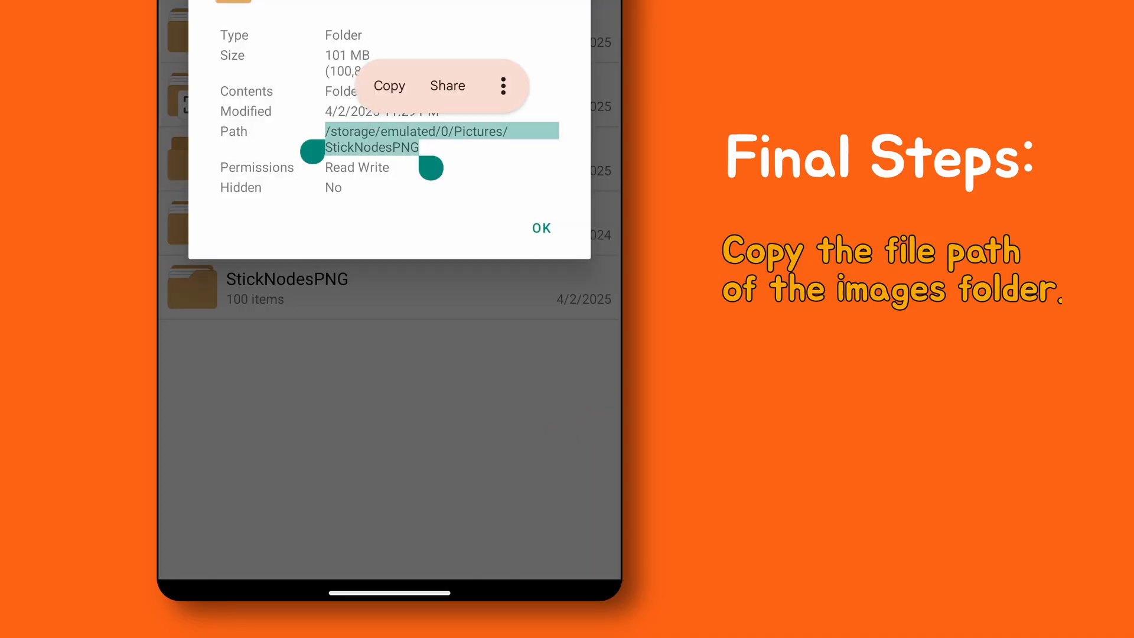
Copy the StickNodesPNG folder's path to the clipboard.
{"action": "left_click", "coordinate": [388, 85]}
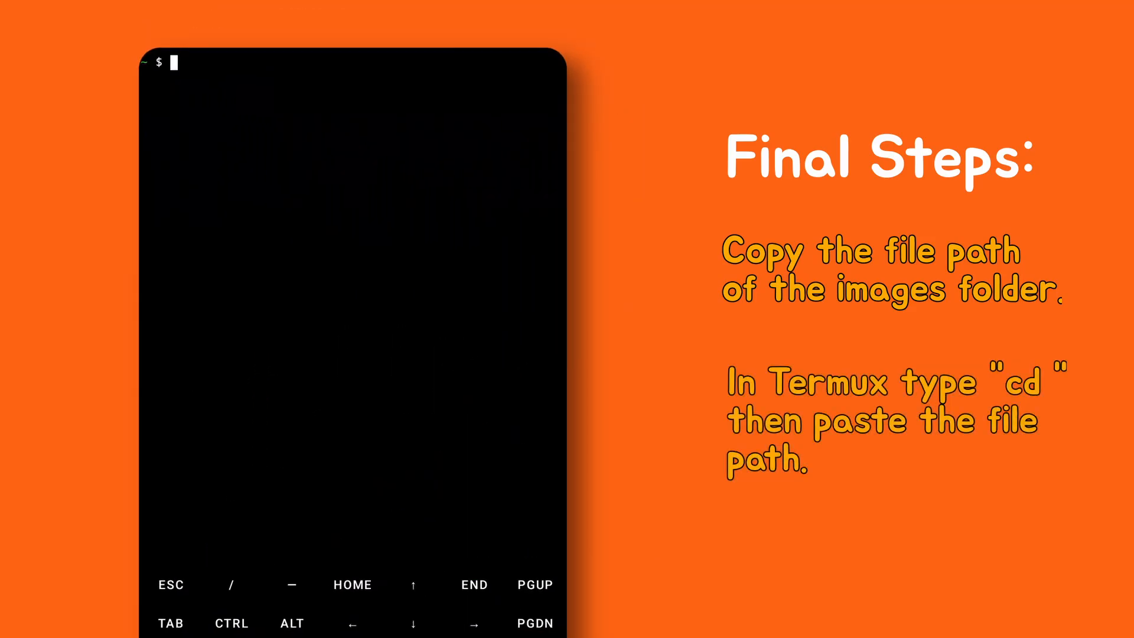
Change directory to /storage/emulated/0/Pictures/StickNodesPNG.
{"action": "type", "text": "cd"}
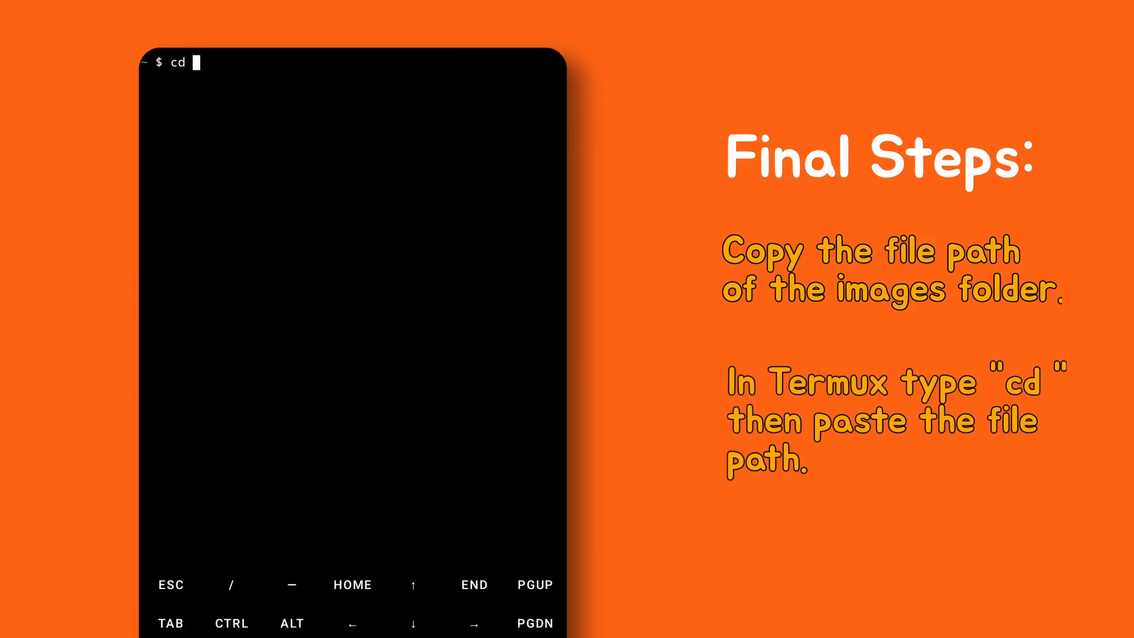
{"action": "type", "text": "/storage/emulated/0/Pictures/StickNodesPNG"}
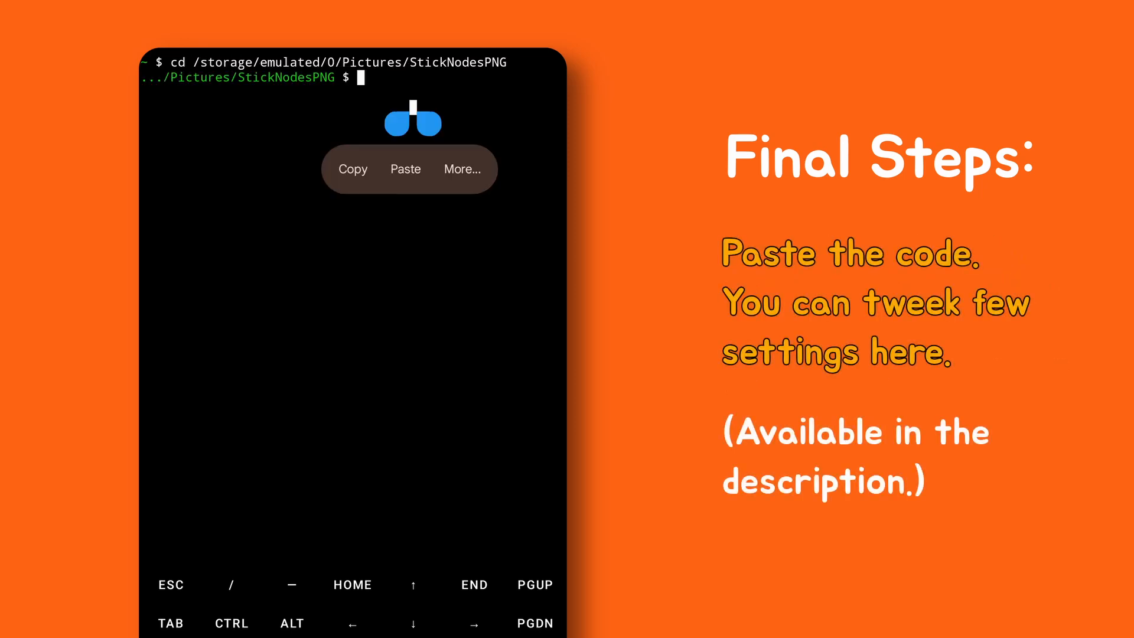
Paste and run the ffmpeg command encoding frames into a 3840x2160, 10 fps output_4k.mp4.
{"action": "left_click", "coordinate": [405, 169]}
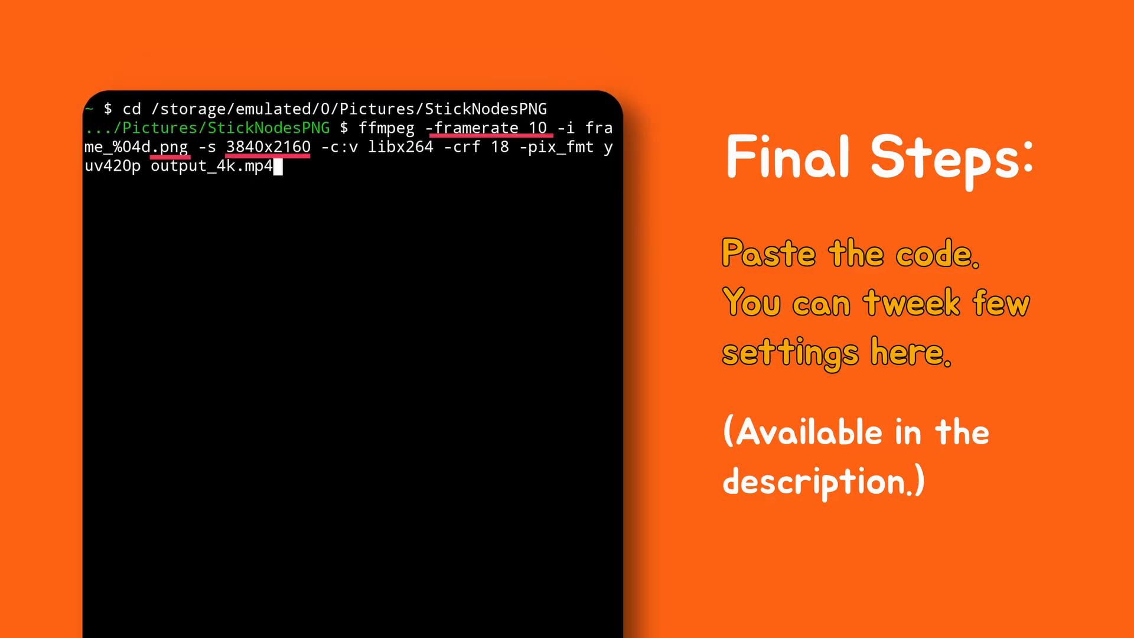
{"action": "double_click", "coordinate": [210, 168]}
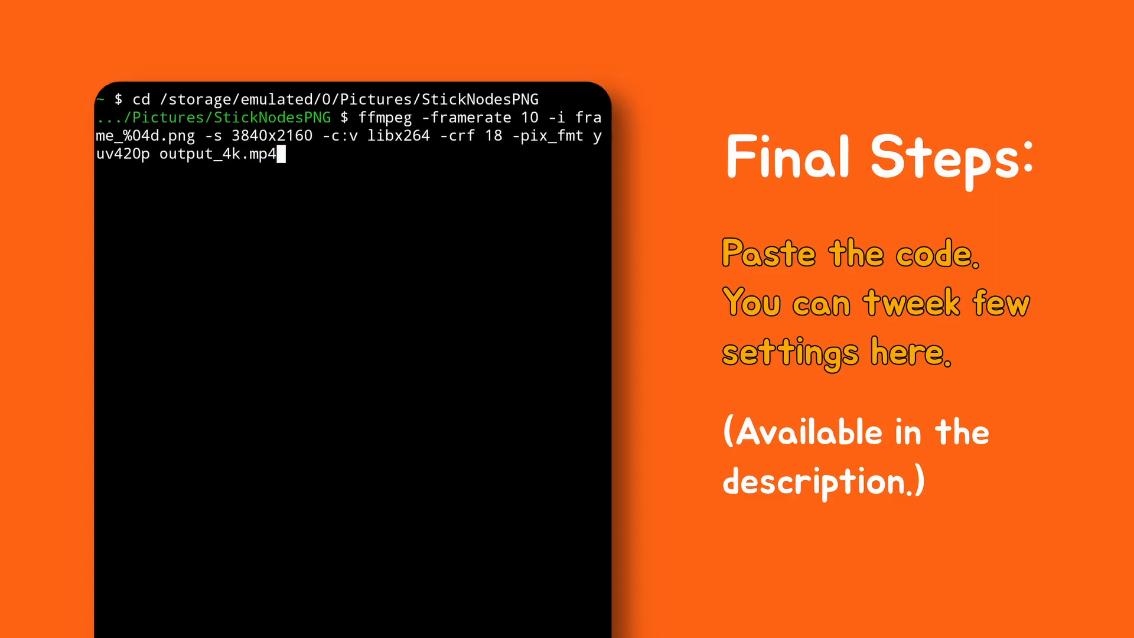
{"action": "key", "text": "Return"}
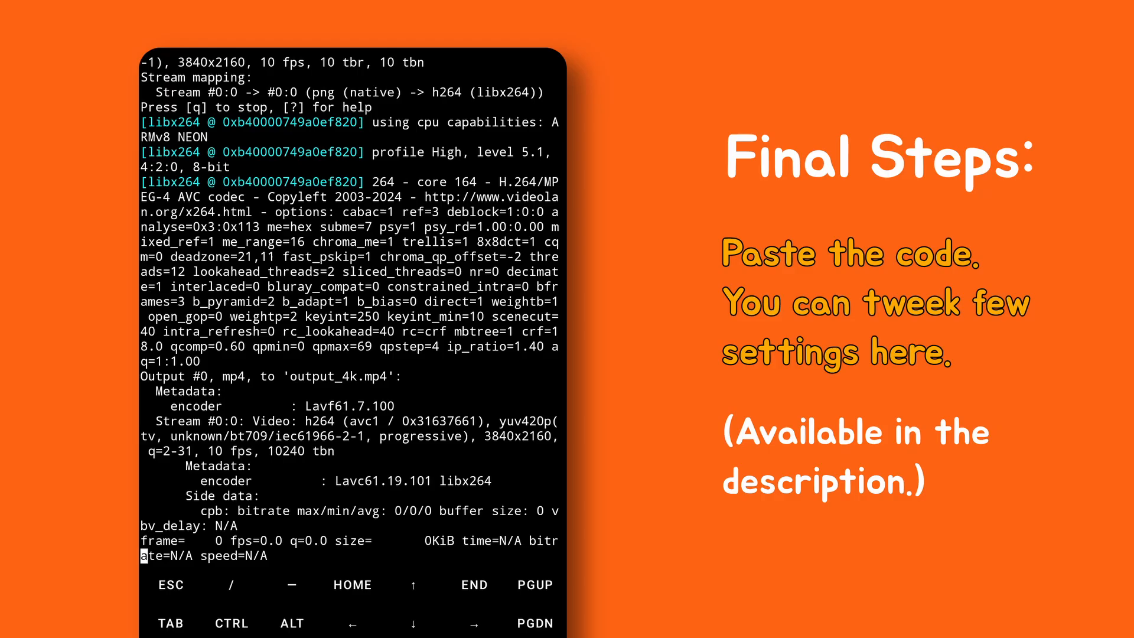
{"action": "scroll", "scroll_direction": "down", "scroll_amount": 3}
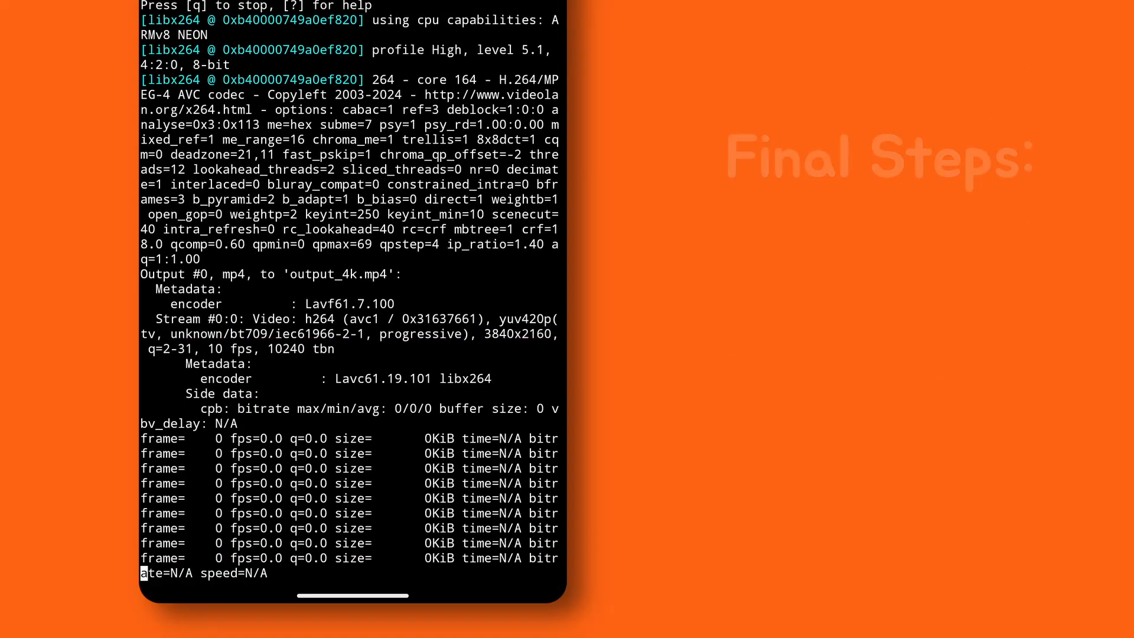
{"action": "scroll", "scroll_direction": "down", "scroll_amount": 3}
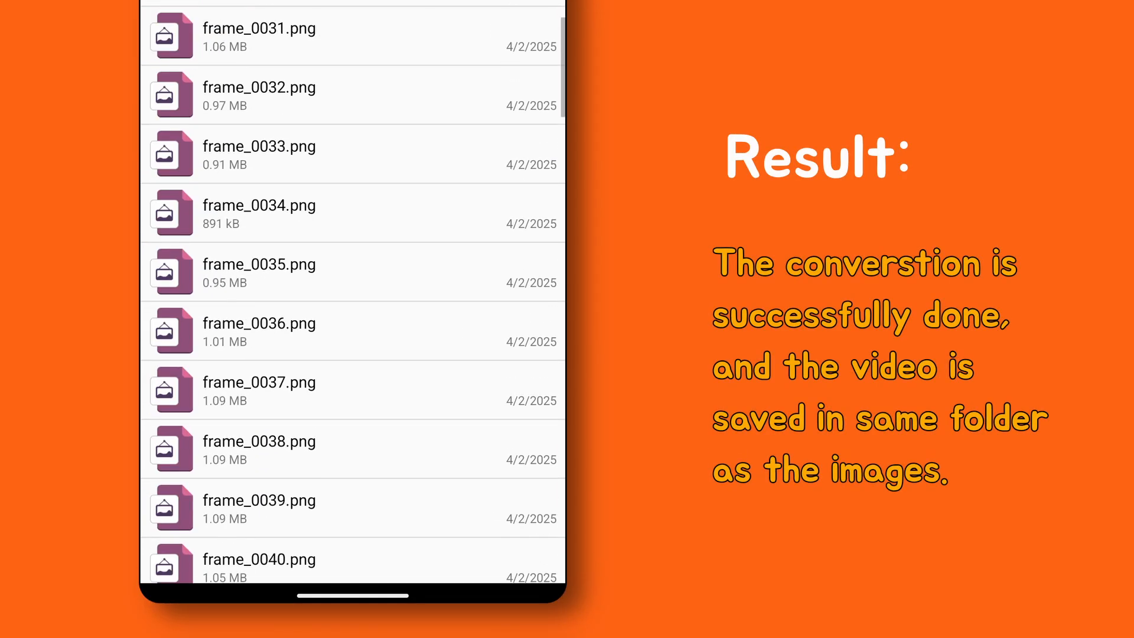
Play the new output_4k.mp4 from the folder and bring up the player's menu.
{"action": "scroll", "scroll_direction": "down", "scroll_amount": 3}
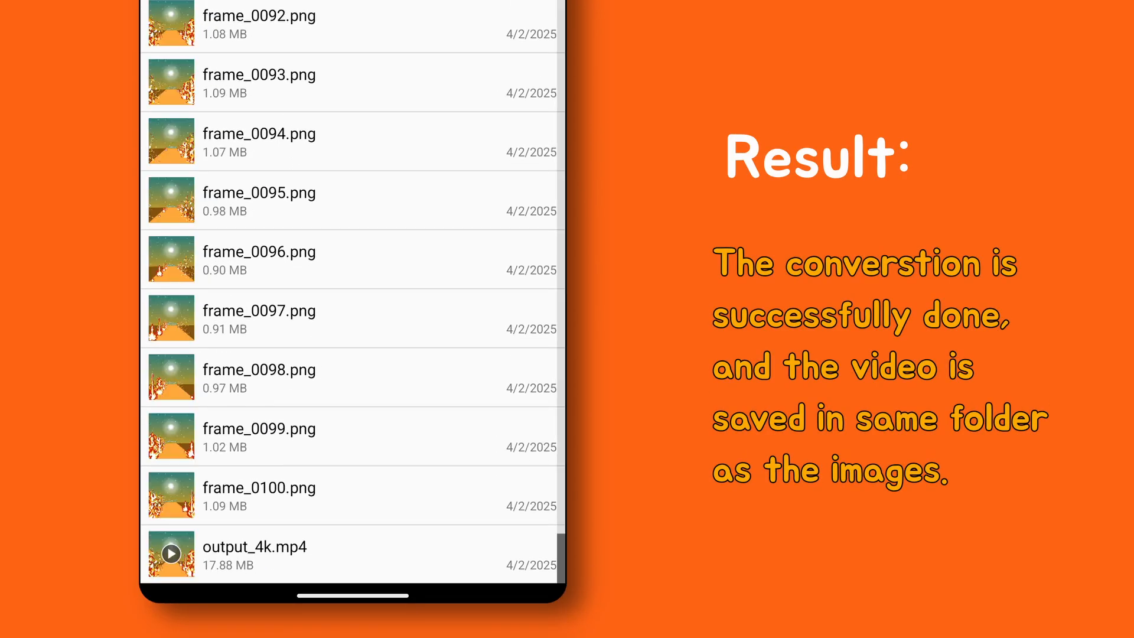
{"action": "left_click", "coordinate": [254, 547]}
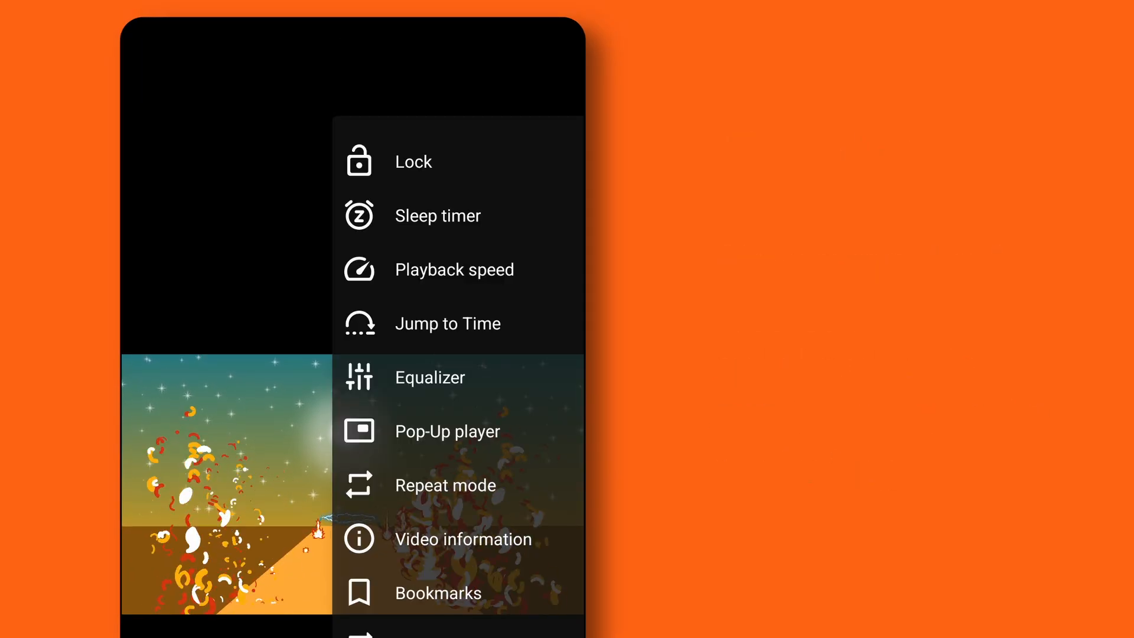
{"action": "left_click", "coordinate": [463, 538]}
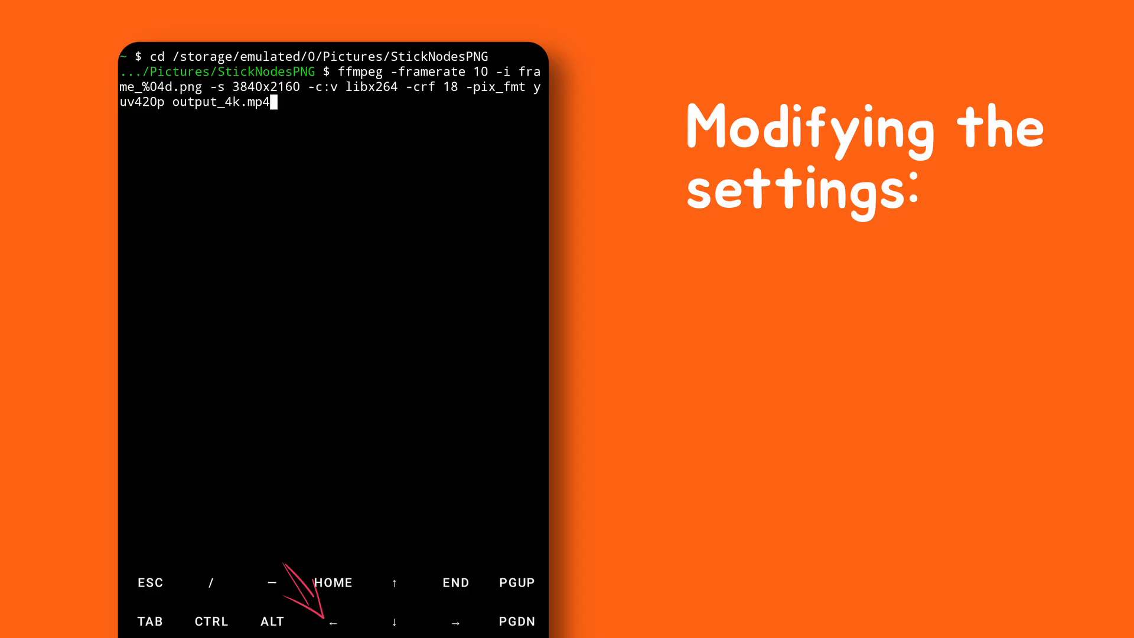
Edit the recalled ffmpeg command to framerate 16 and size 1920x1080.
{"action": "left_click", "coordinate": [332, 621]}
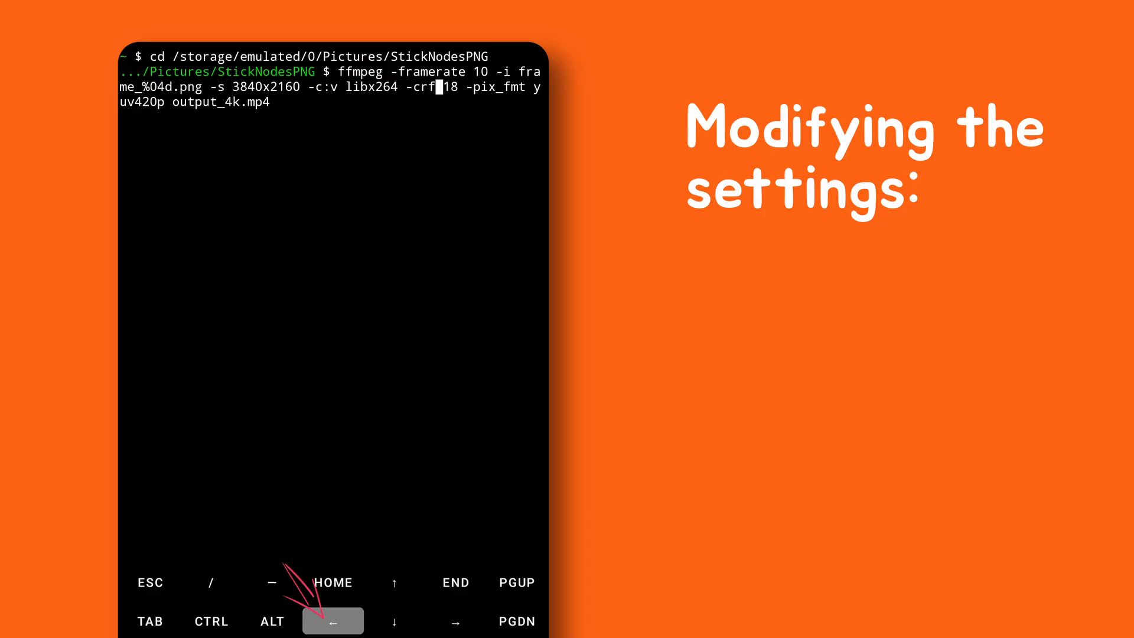
{"action": "left_click", "coordinate": [333, 620]}
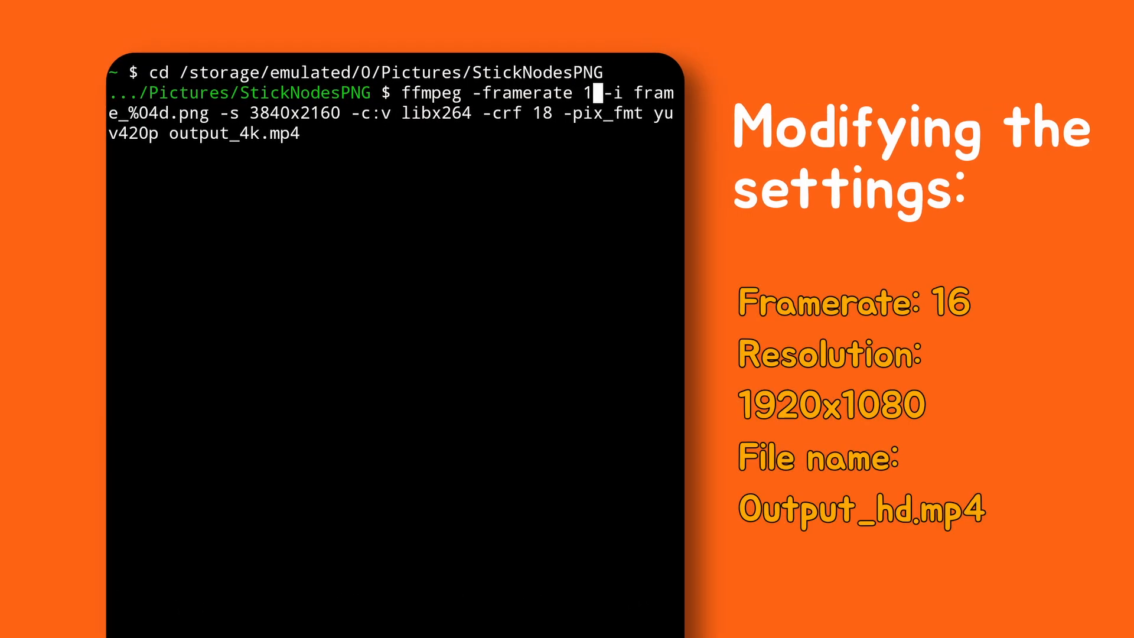
{"action": "type", "text": "6"}
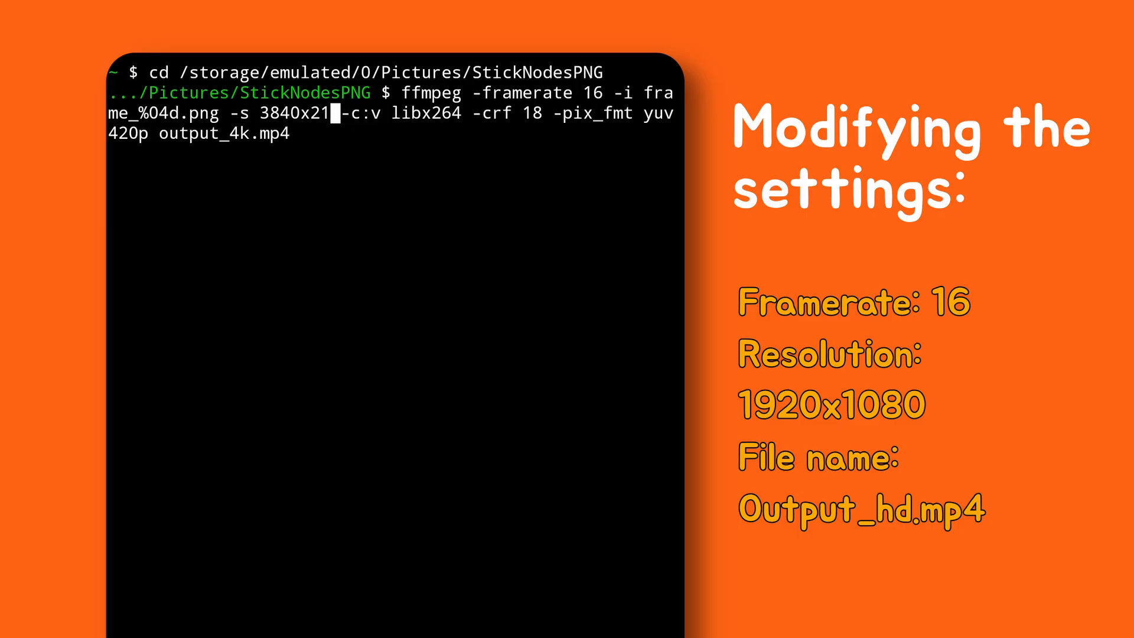
{"action": "type", "text": "1920x1080"}
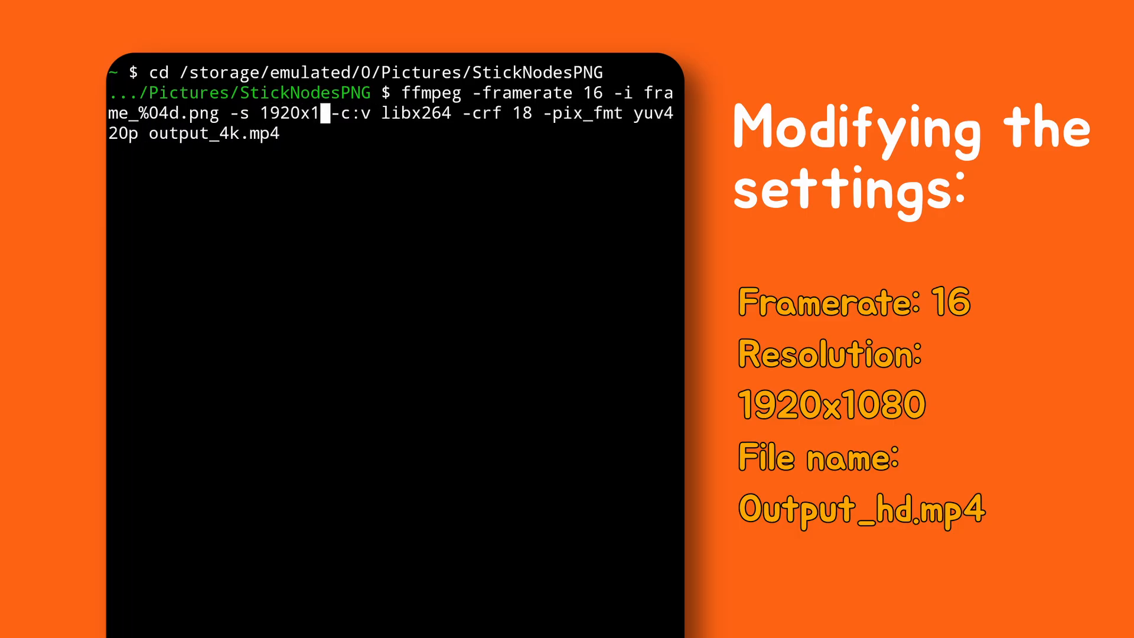
{"action": "type", "text": "080"}
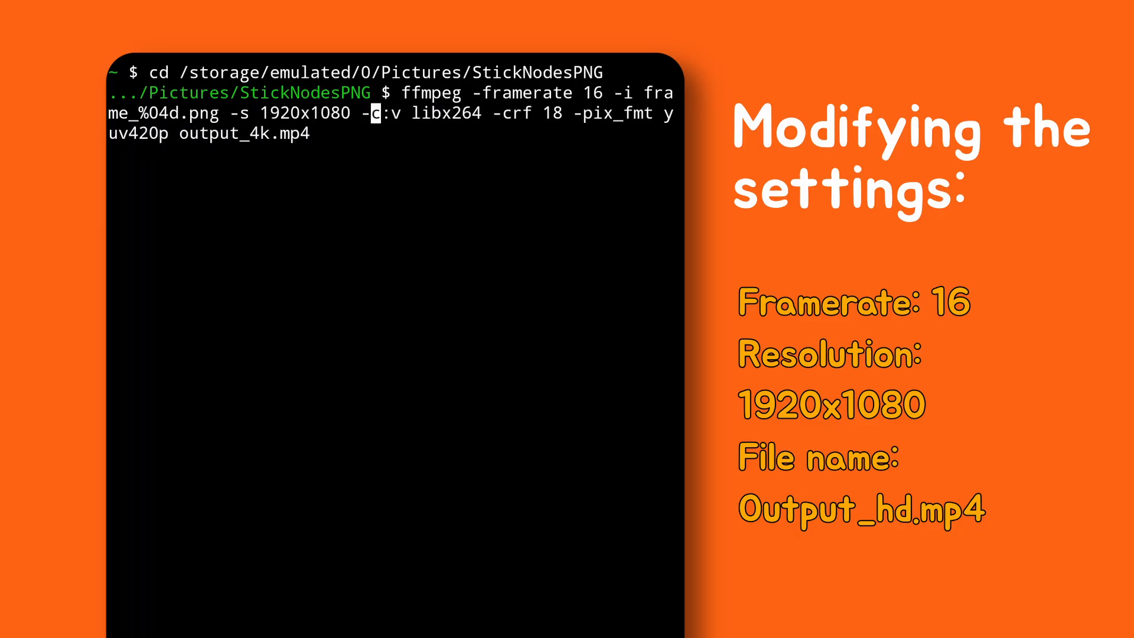